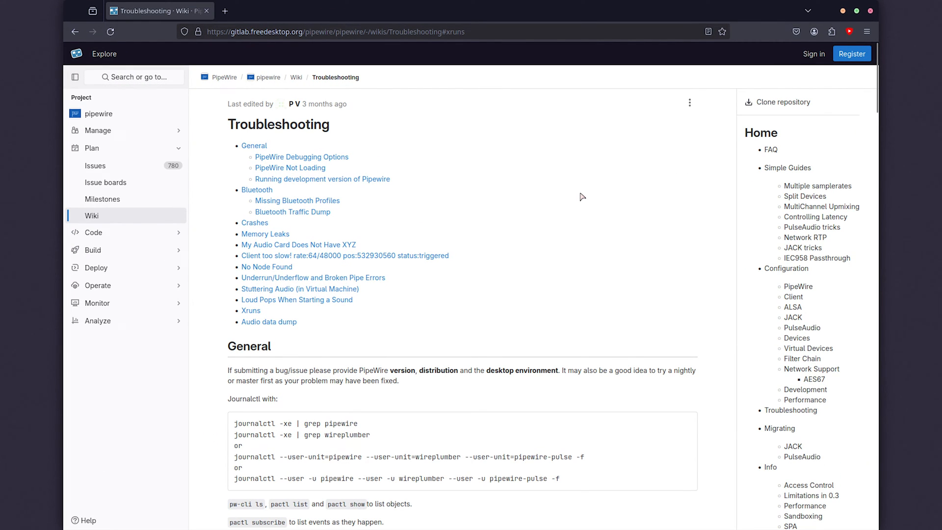
pyautogui.moveTo(563, 190)
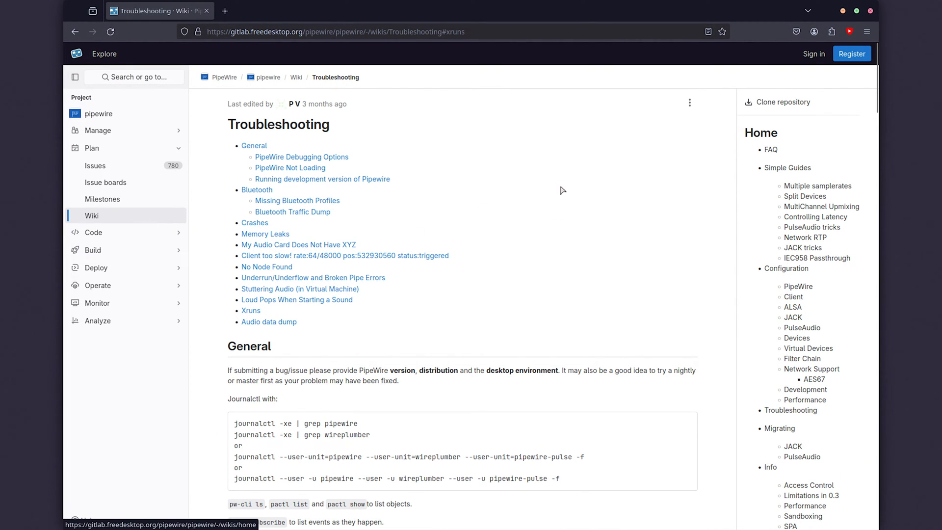
pyautogui.moveTo(272, 223)
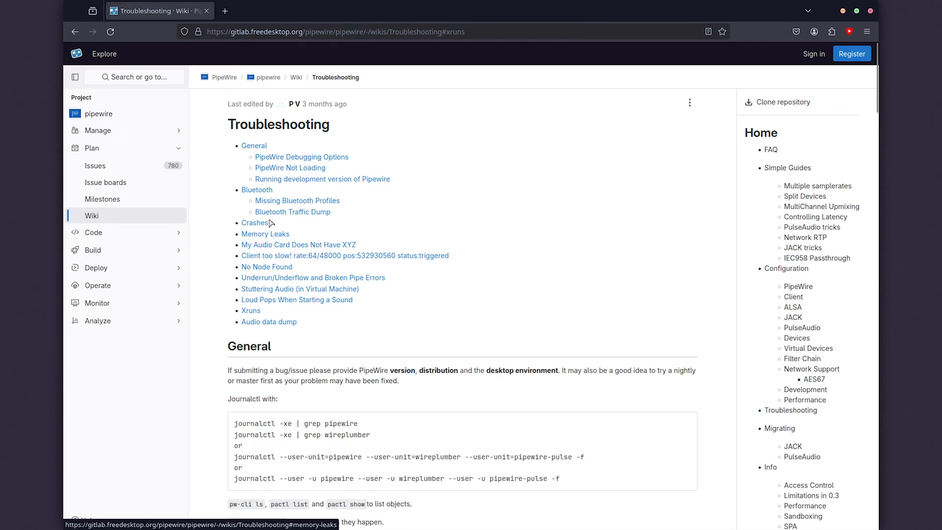
pyautogui.moveTo(324, 245)
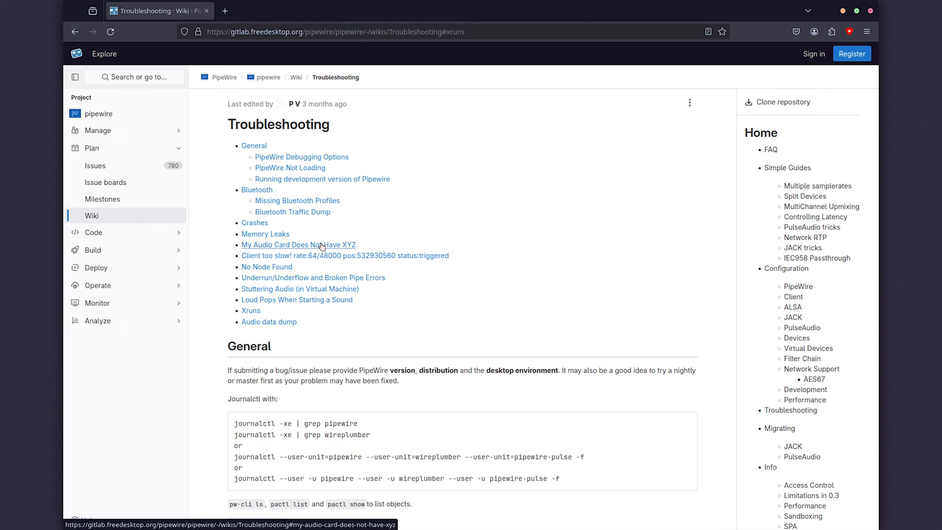
pyautogui.moveTo(304, 293)
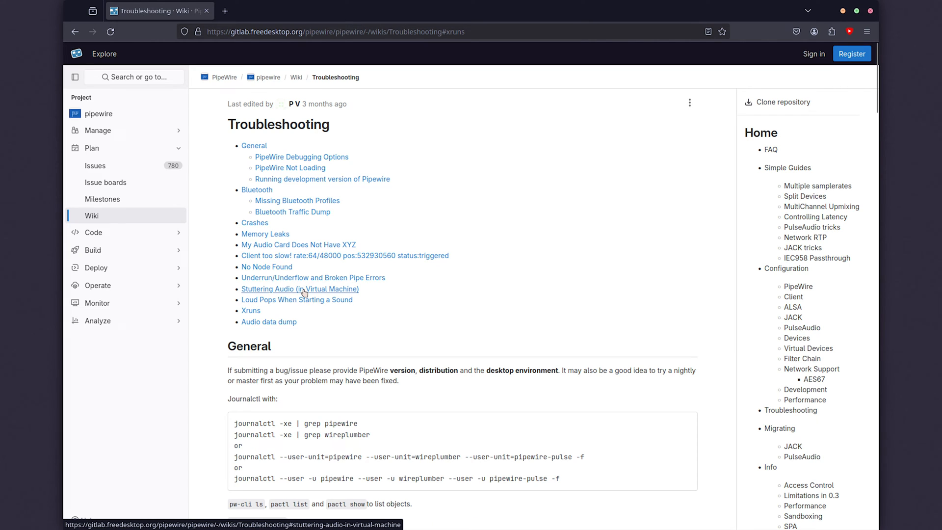
pyautogui.moveTo(335, 296)
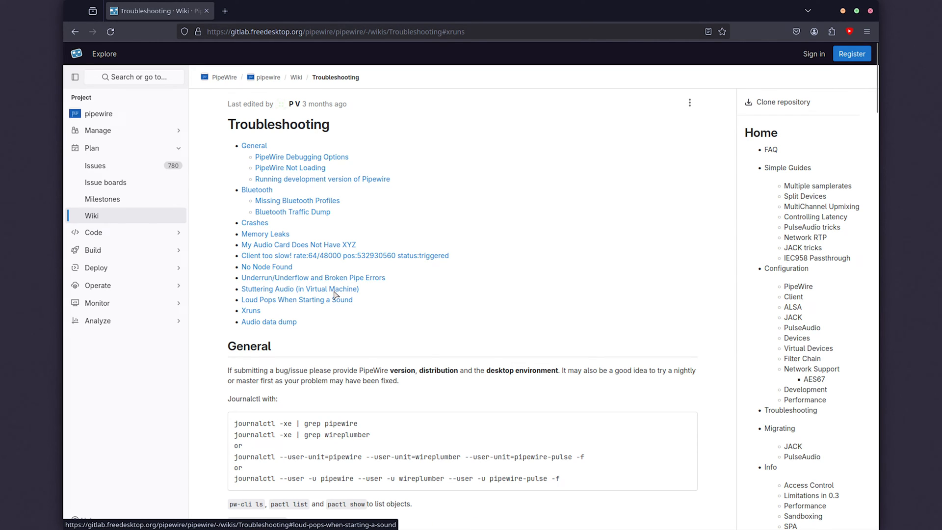
# - Reinstall pipewire, pipewire-pulse, wireplumber, rtkit and related packages, then type the pipewire.conf copy command
pyautogui.click(299, 289)
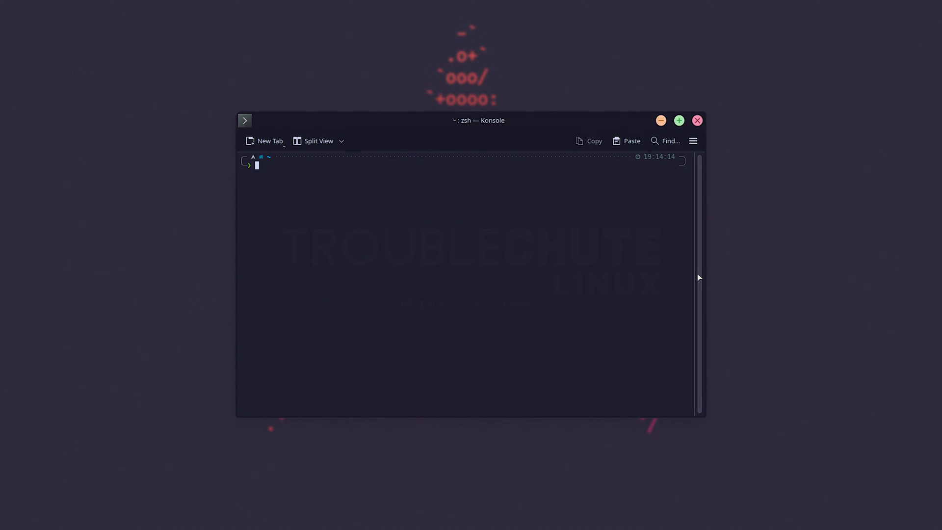
pyautogui.moveTo(700, 280)
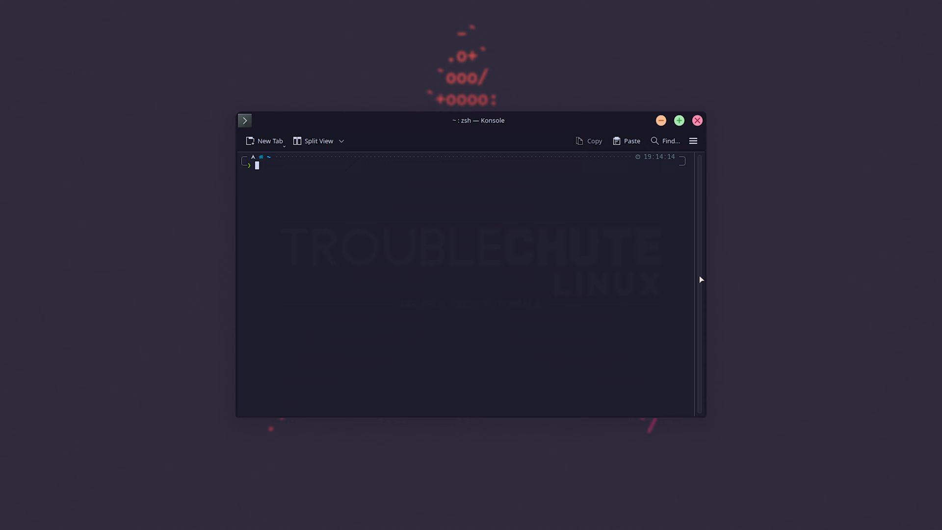
pyautogui.write('sudo pacman -S diff')
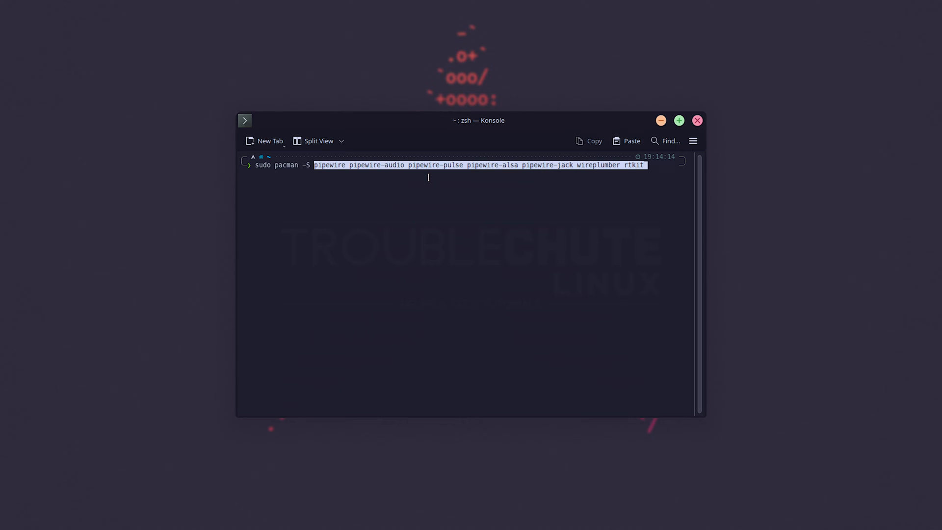
pyautogui.moveTo(515, 179)
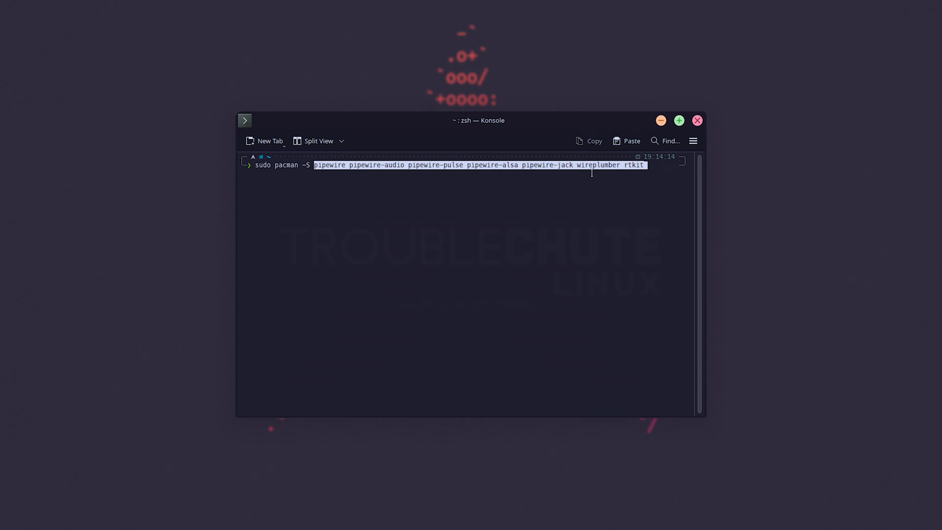
pyautogui.moveTo(667, 184)
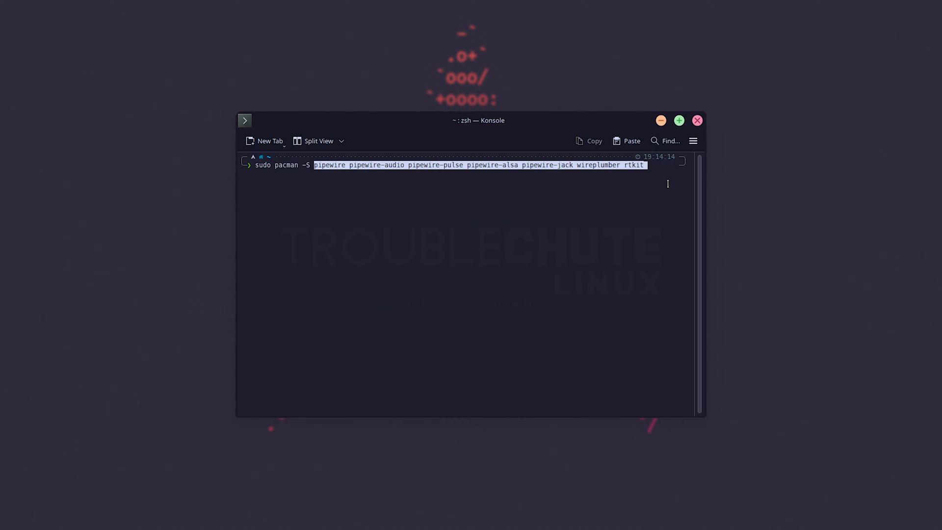
pyautogui.press('Return')
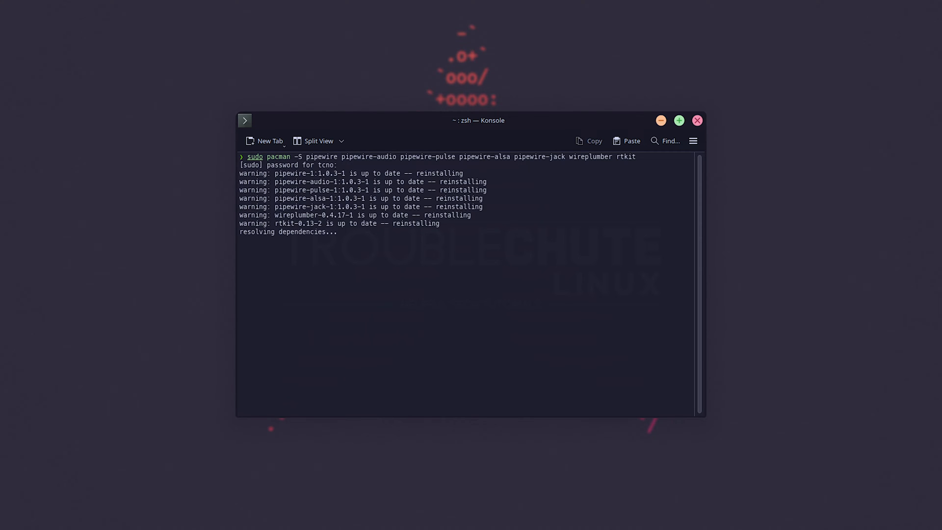
pyautogui.write('y')
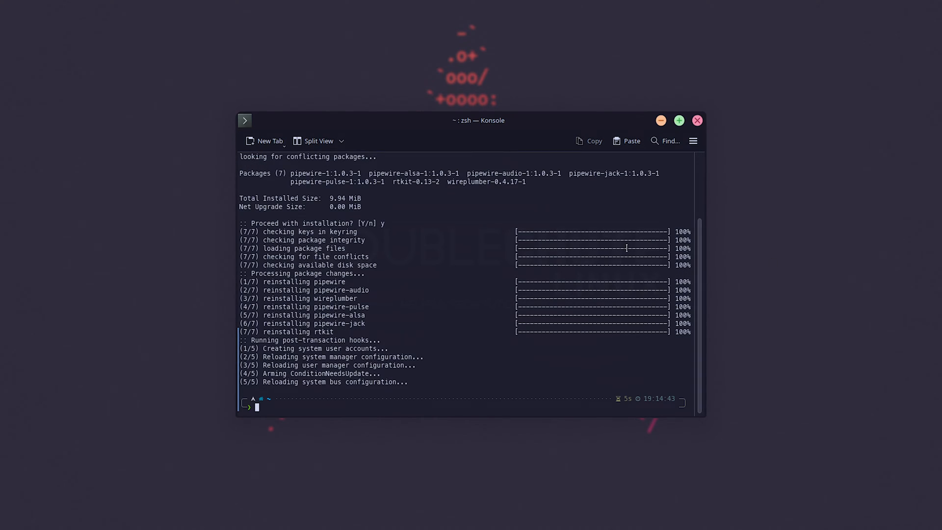
pyautogui.write('cp /usr/share/pipewire/pipewire.conf /etc/pipewire/')
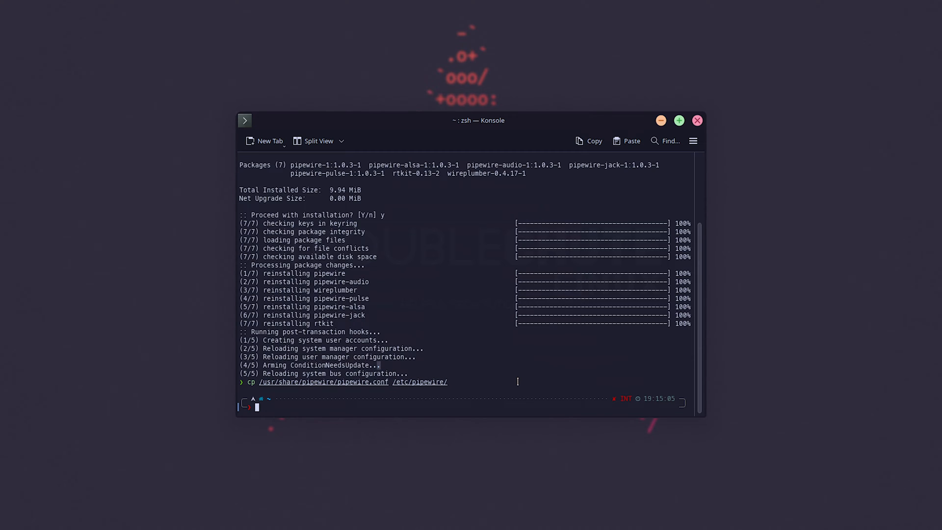
# - Diff /usr/share/pipewire/pipewire.conf against /etc/pipewire/pipewire.conf to expose the default.clock differences
pyautogui.write('diff /usr/share/pipewire/pipewire.conf /etc/pipewire/pipewire.conf')
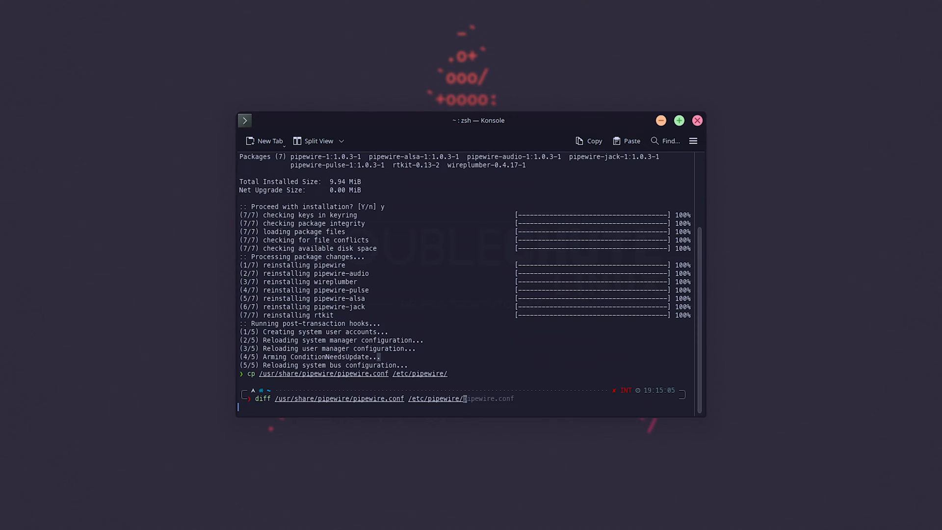
pyautogui.press('Tab')
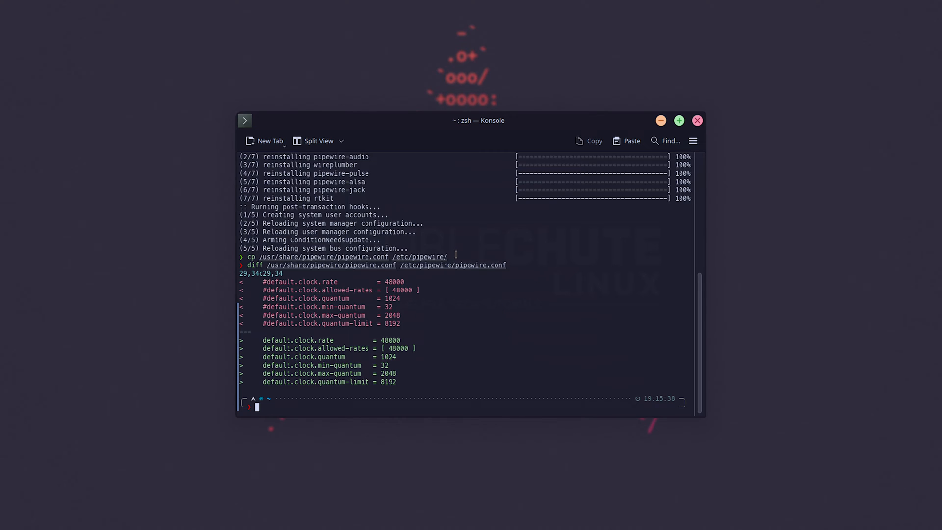
pyautogui.rightClick(378, 308)
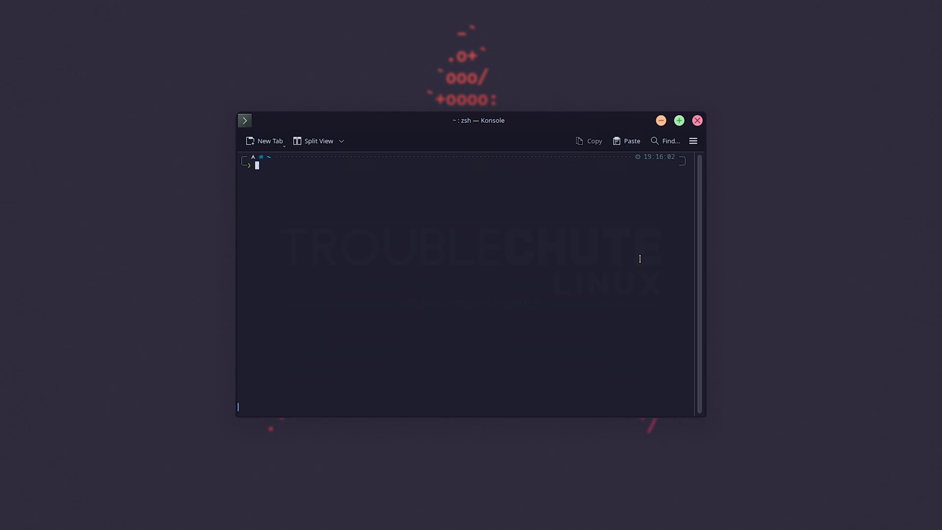
pyautogui.moveTo(629, 264)
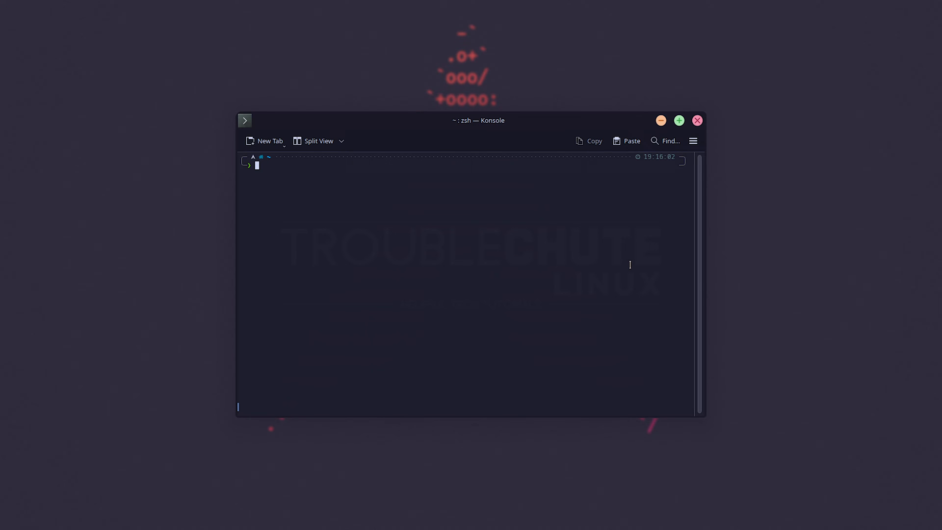
# - Type systemctl --user restart wireplumber pipewire pipewire-pulse at the prompt
pyautogui.write('systemctl --user restart wireplumber pipewire pipewire-pulse')
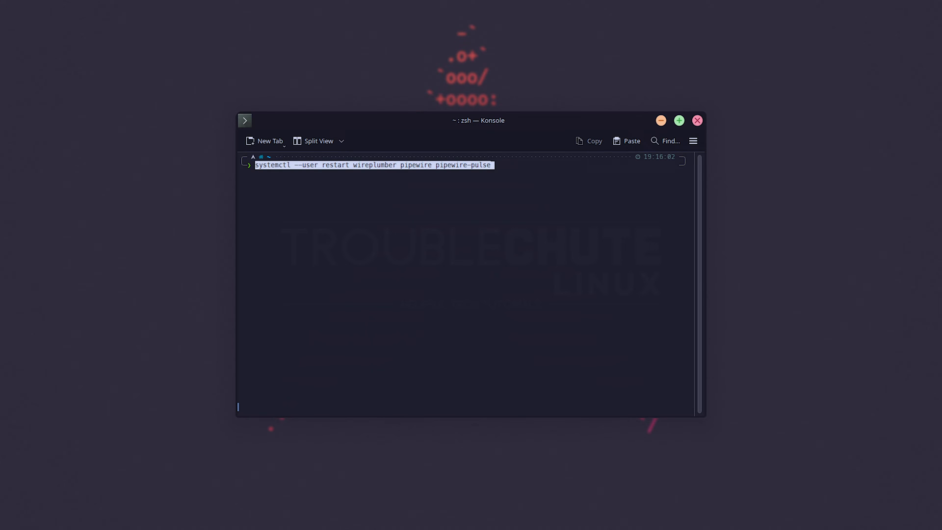
pyautogui.moveTo(384, 217)
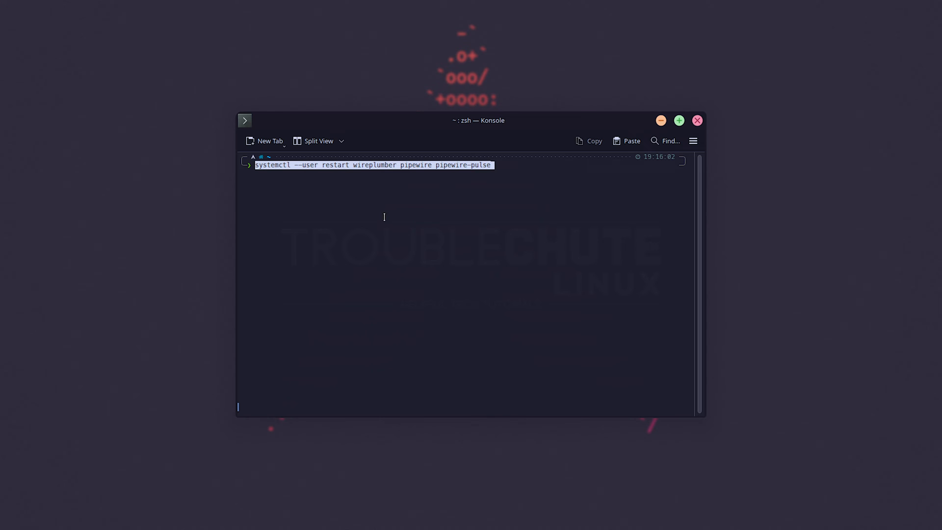
pyautogui.moveTo(477, 194)
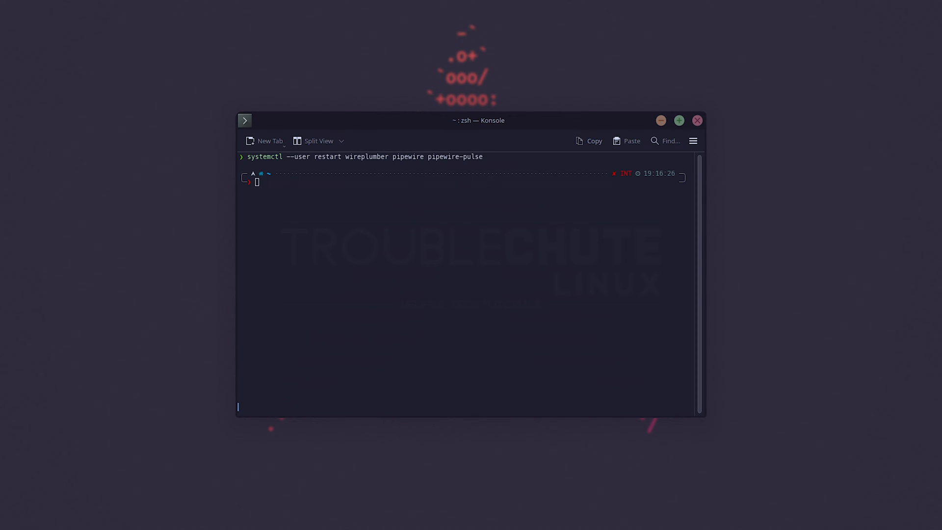
pyautogui.moveTo(660, 319)
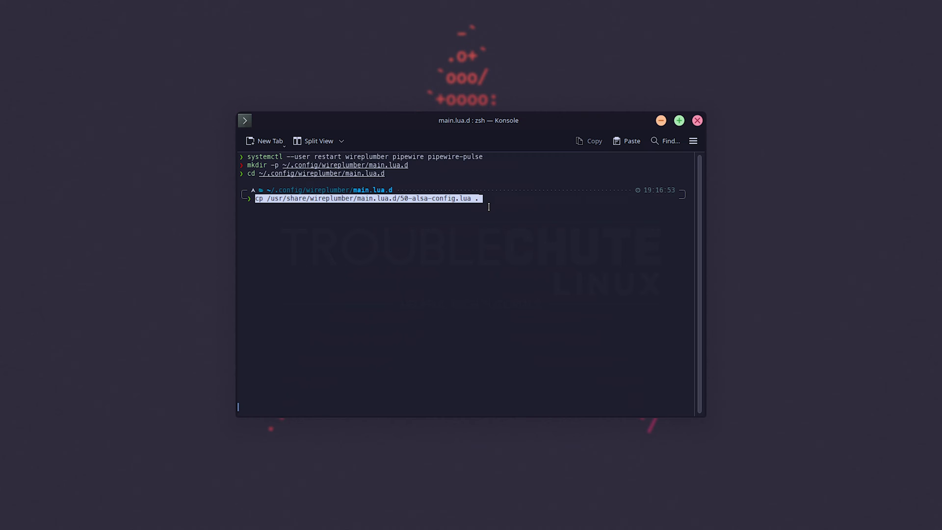
pyautogui.moveTo(715, 287)
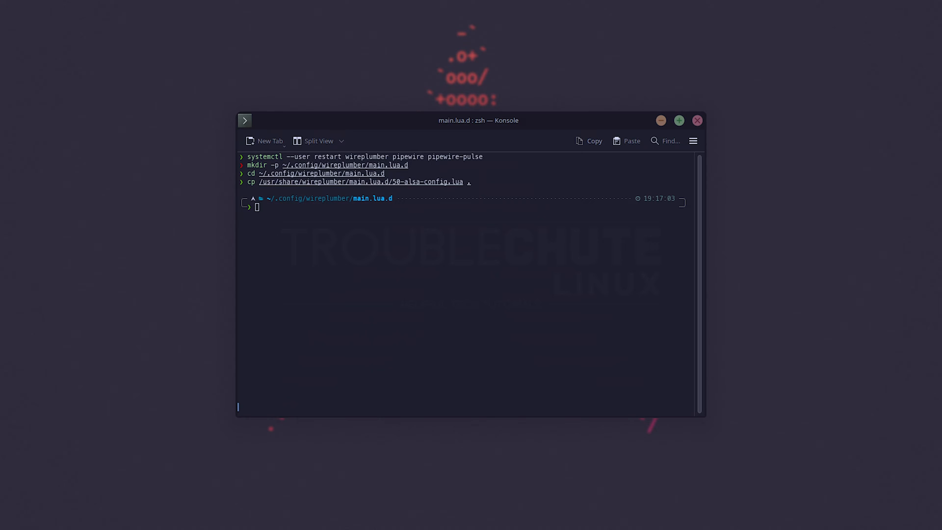
# - Run the sed command setting api.alsa.period-size to 1024 in 50-alsa-config.lua
pyautogui.write('sed -i "s/\\[\\"api.alsa.period-size\\"\\] = [[:digit:]]*/\\[\\"api.alsa.period-size\\"\\] = 1024/" ~/.config/wireplumber/main.lua.d/50-alsa-config.lua')
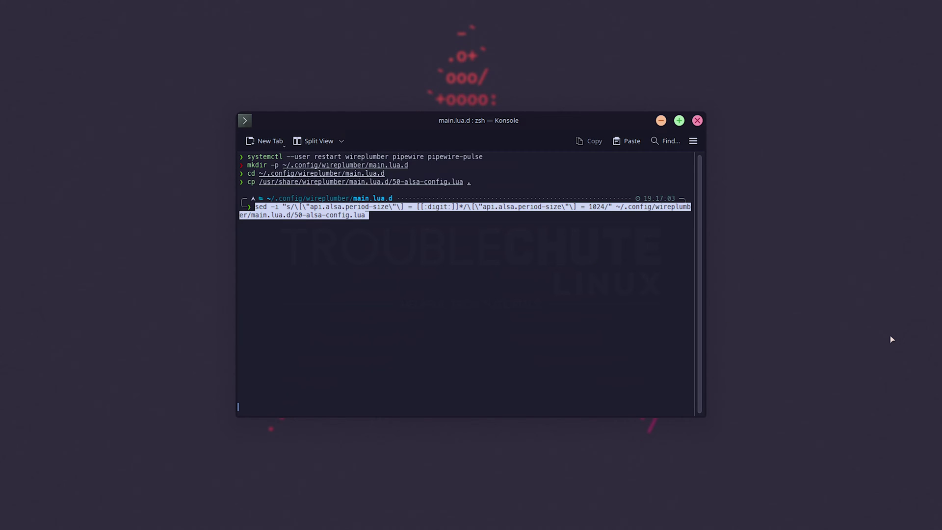
pyautogui.press('Return')
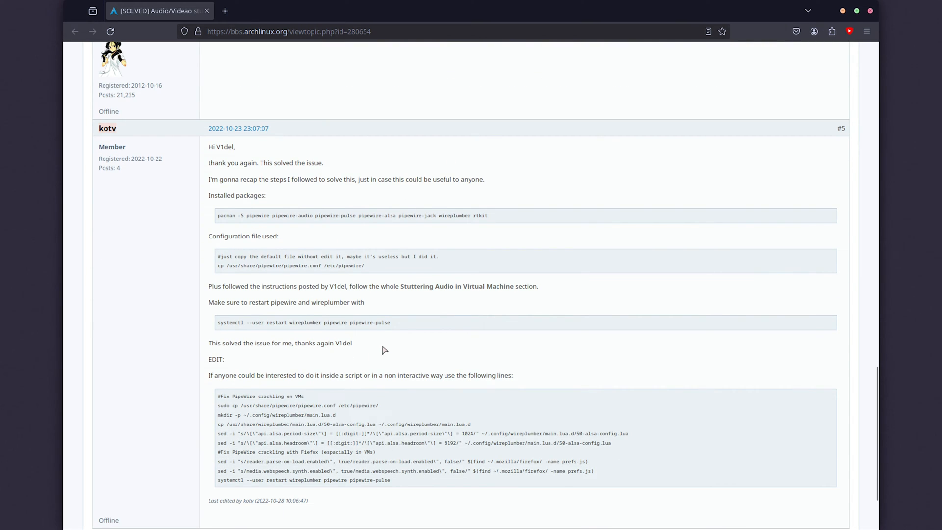
pyautogui.scroll(-3)
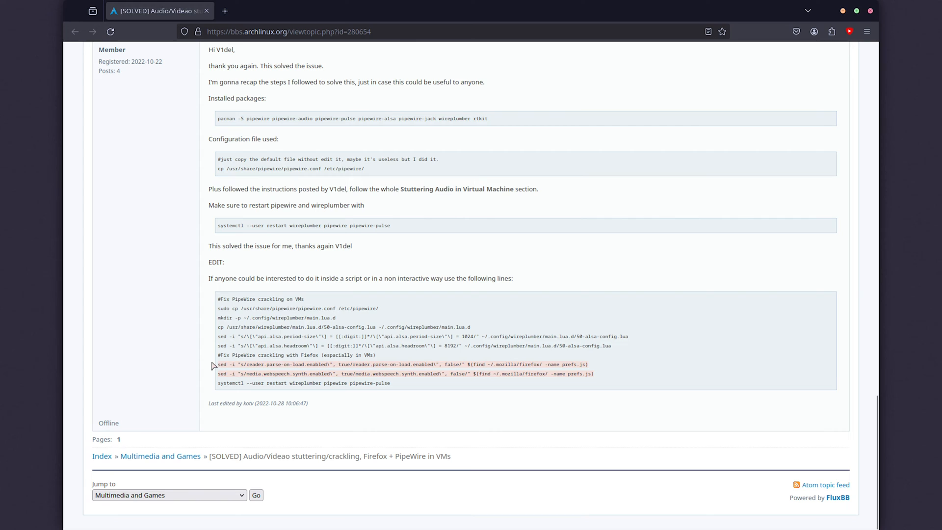
pyautogui.moveTo(251, 361)
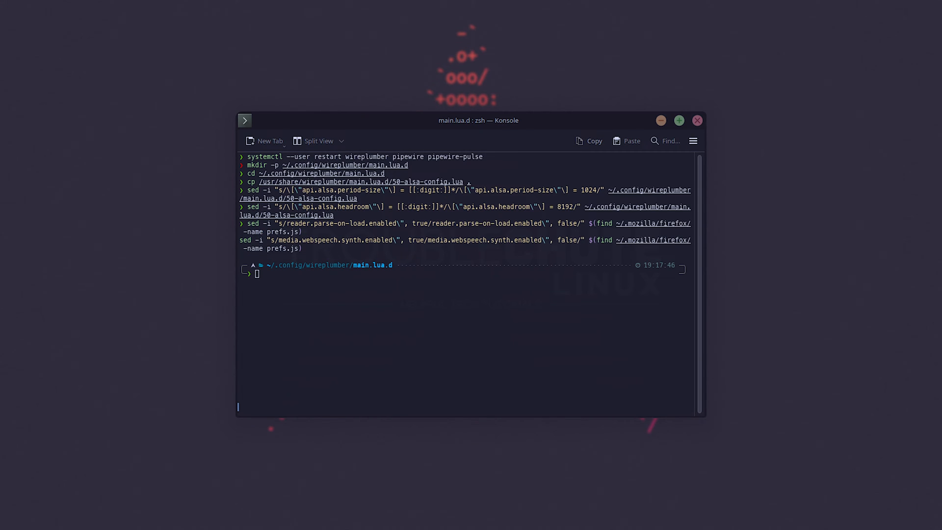
pyautogui.moveTo(634, 371)
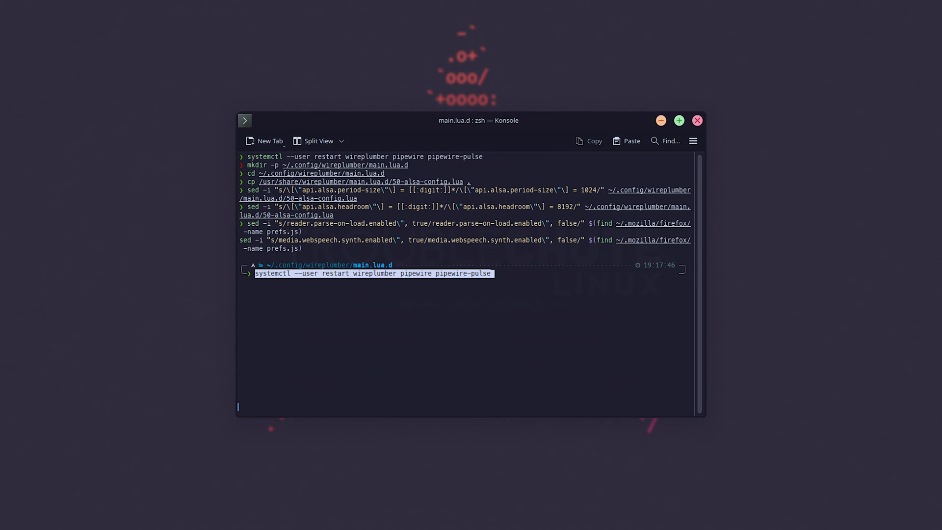
pyautogui.moveTo(648, 315)
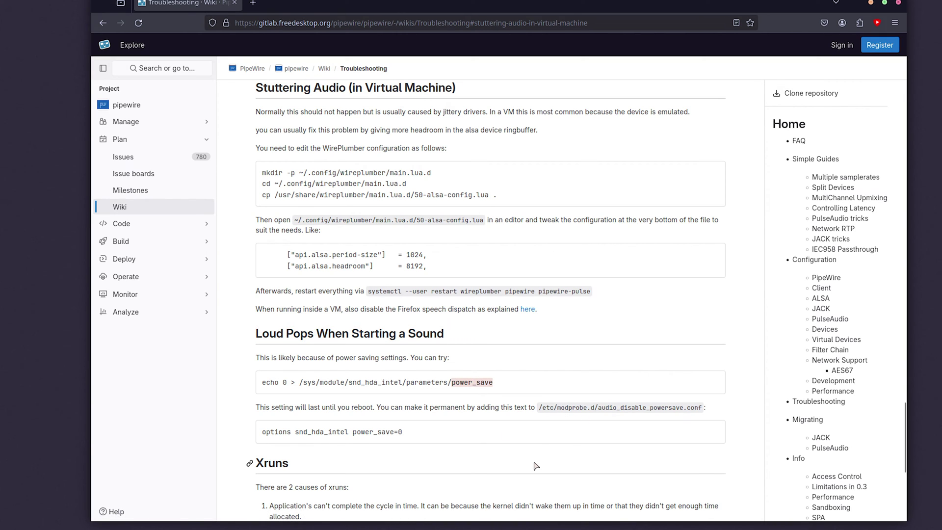
# - Scroll the Troubleshooting wiki to the 'Loud Pops When Starting a Sound' section
pyautogui.scroll(-3)
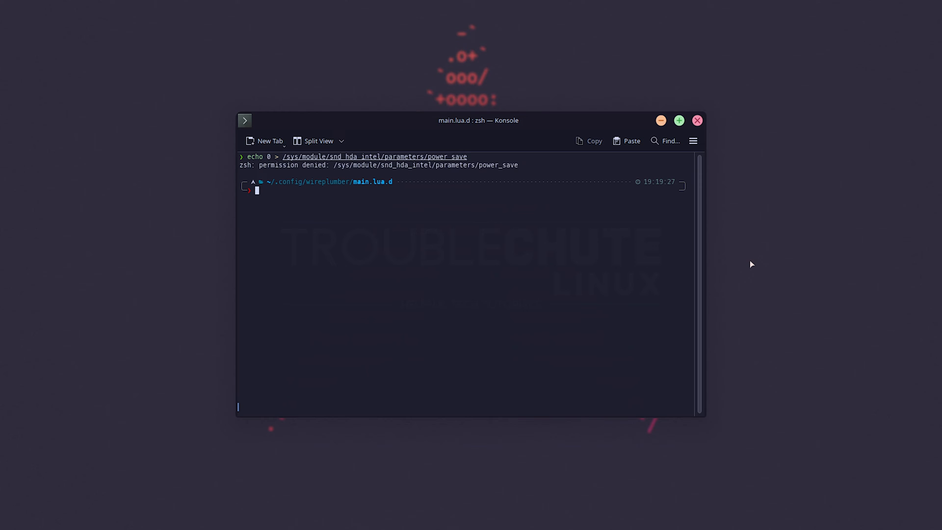
# - Write 0 to snd_hda_intel's power_save parameter, then switch to a root shell with su
pyautogui.write('sudo echo 0 > /sys/module/snd_hda_intel/parameters/power_save')
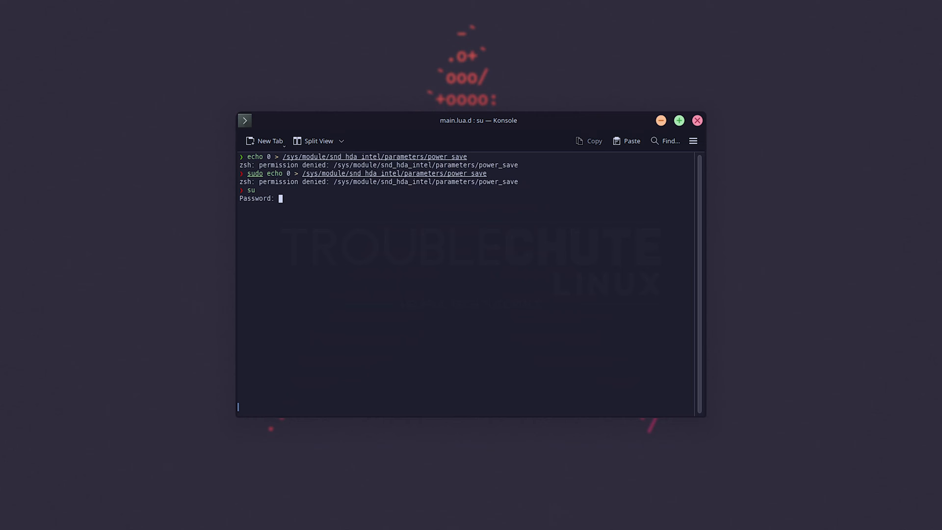
pyautogui.press('Return')
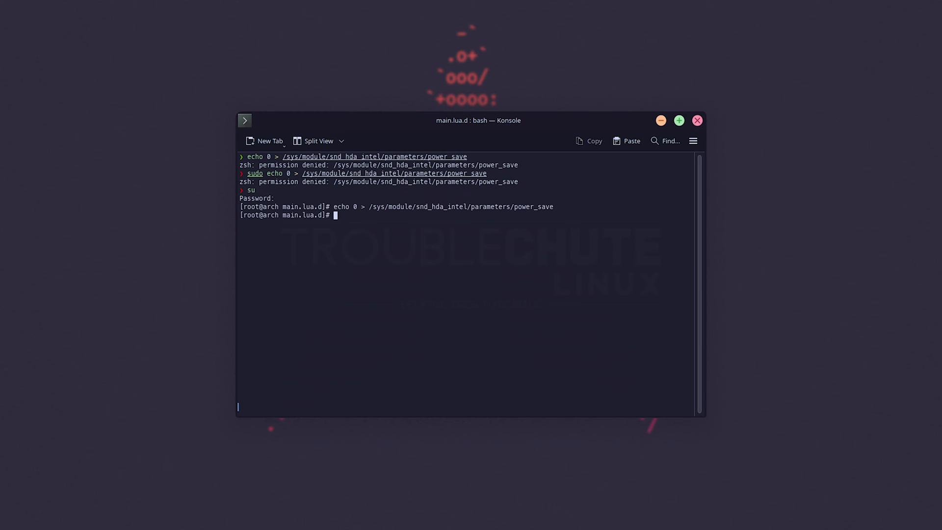
pyautogui.write('su tcno')
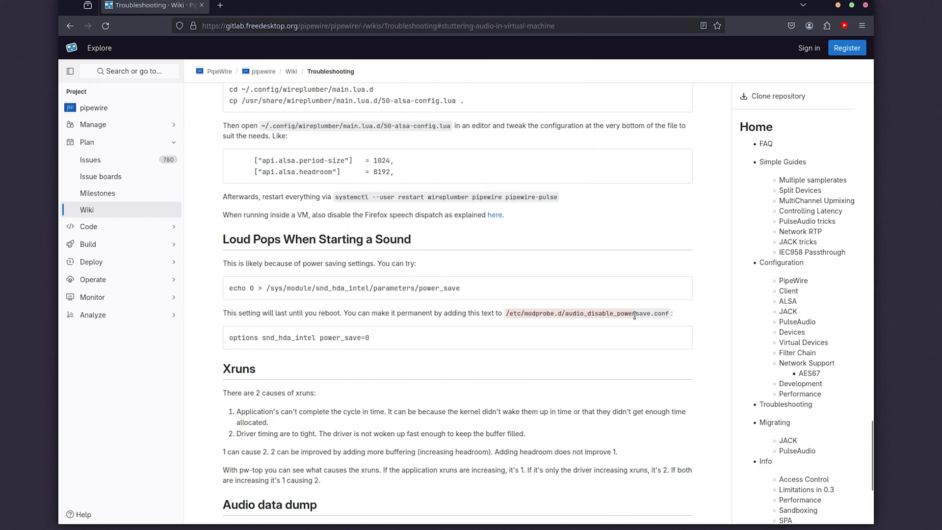
pyautogui.moveTo(596, 327)
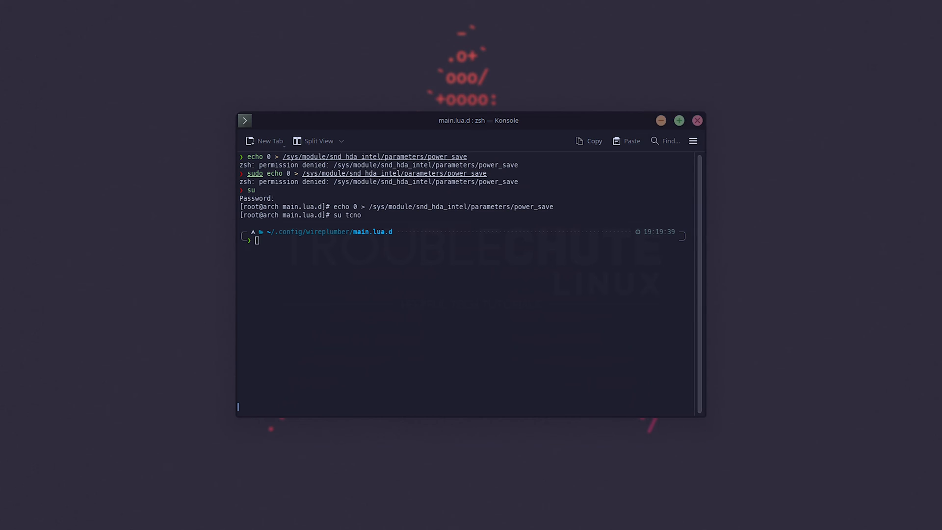
# - Add 'options snd_hda_intel power_save=0' to audio_disable_powersave.conf in nvim
pyautogui.write('sudo echo 0 > /sys/module/snd_hda_intel/parameters/power_save')
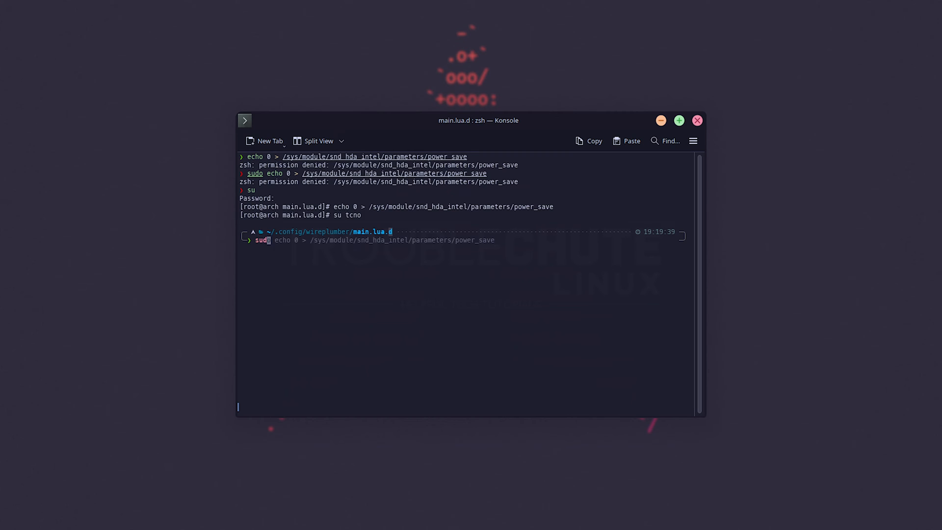
pyautogui.write('sudo nvim ~/.config/wireplumber/main.lua.d/50-alsa-config.lua')
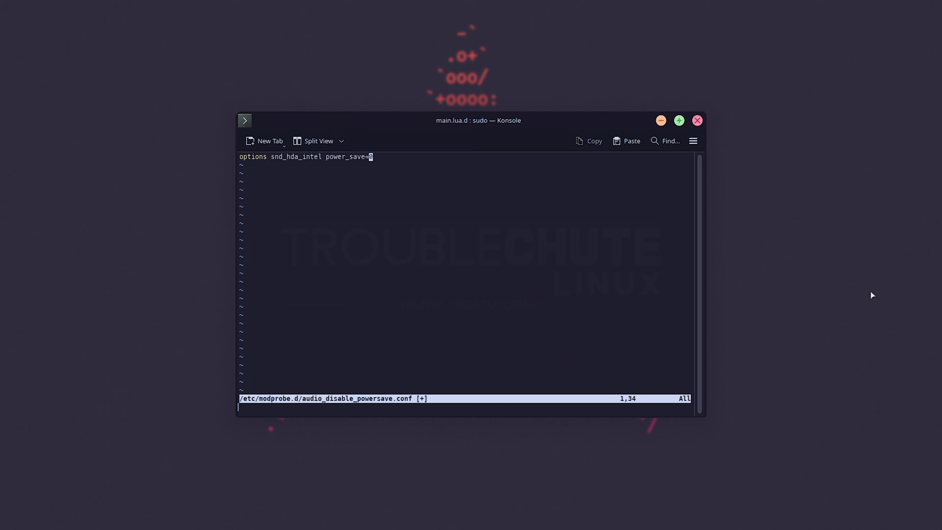
pyautogui.moveTo(887, 295)
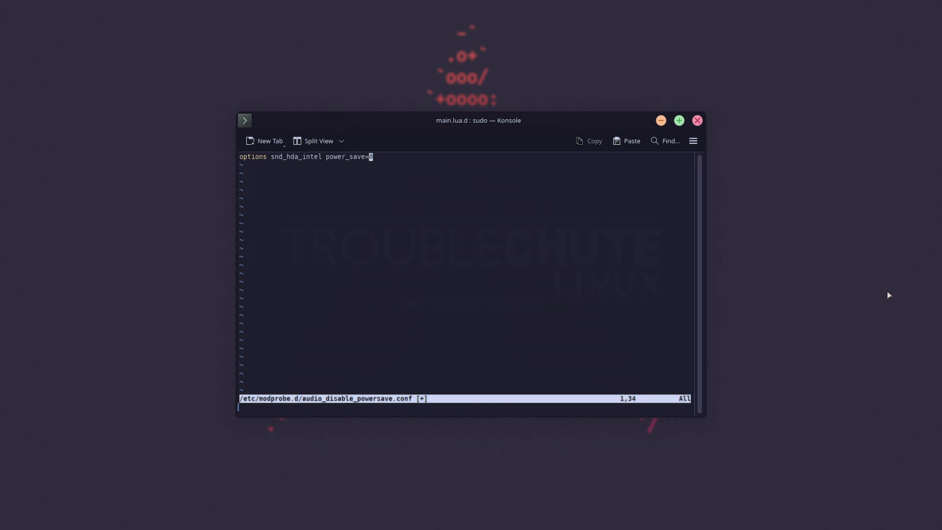
pyautogui.press('o')
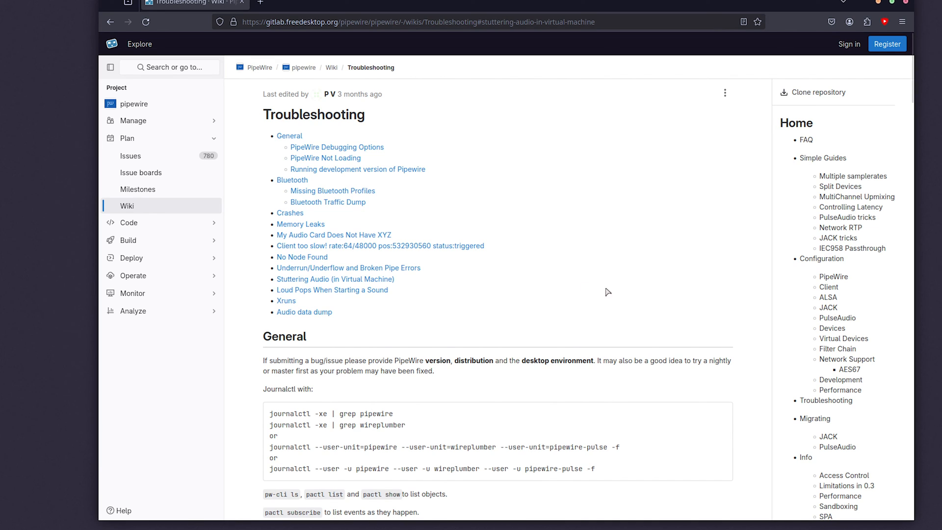
pyautogui.moveTo(447, 331)
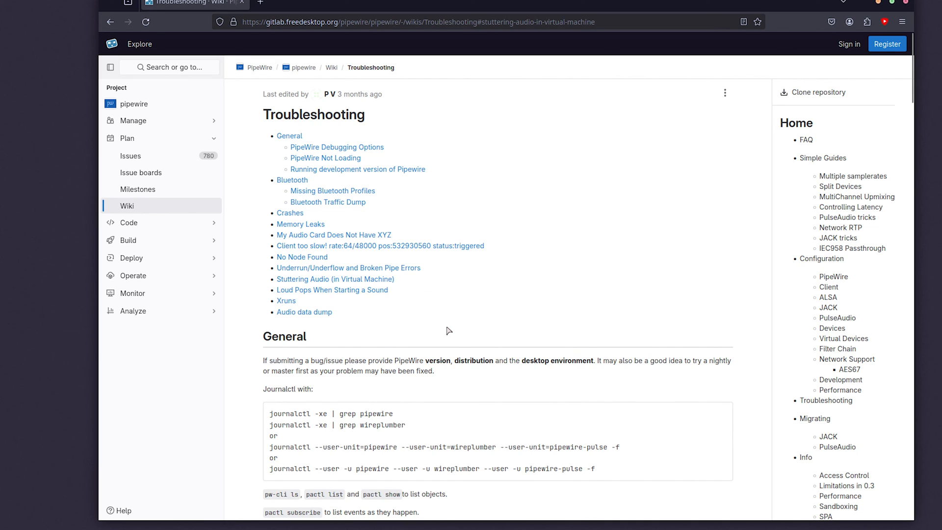
pyautogui.moveTo(486, 327)
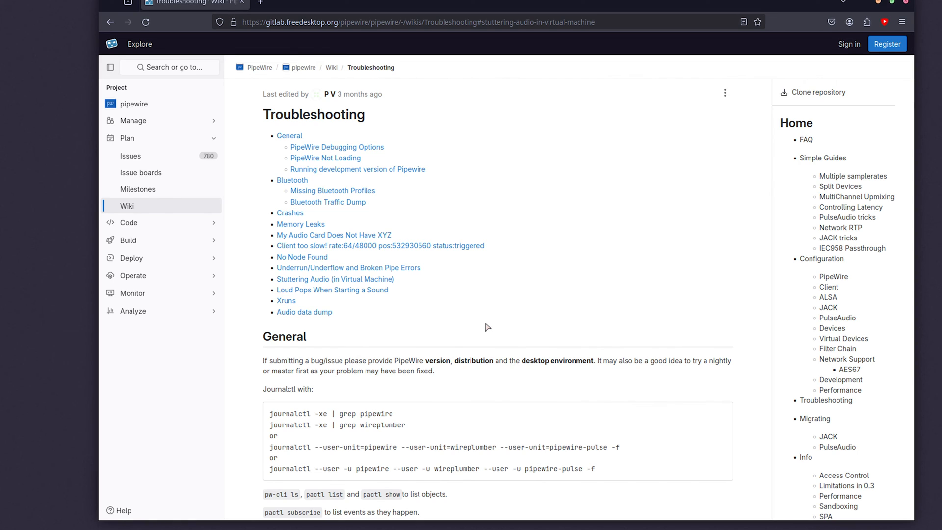
pyautogui.moveTo(574, 263)
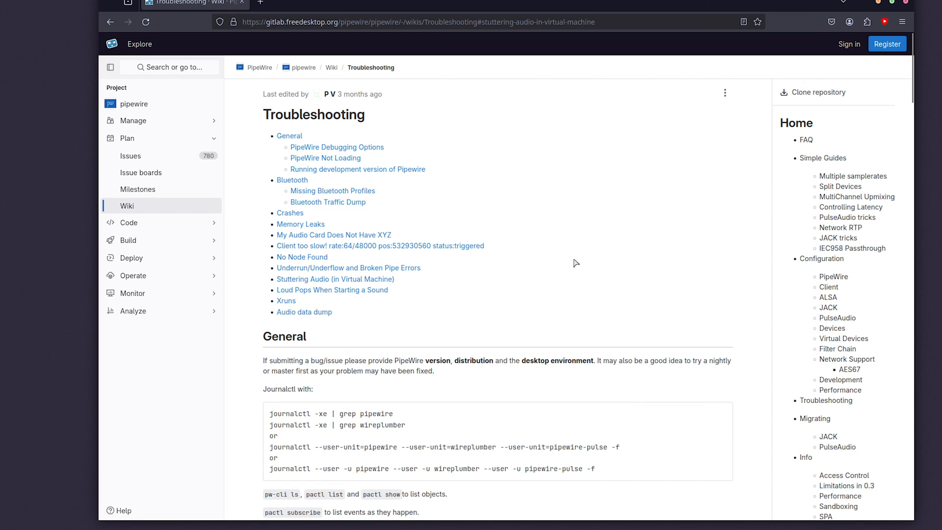
pyautogui.moveTo(591, 223)
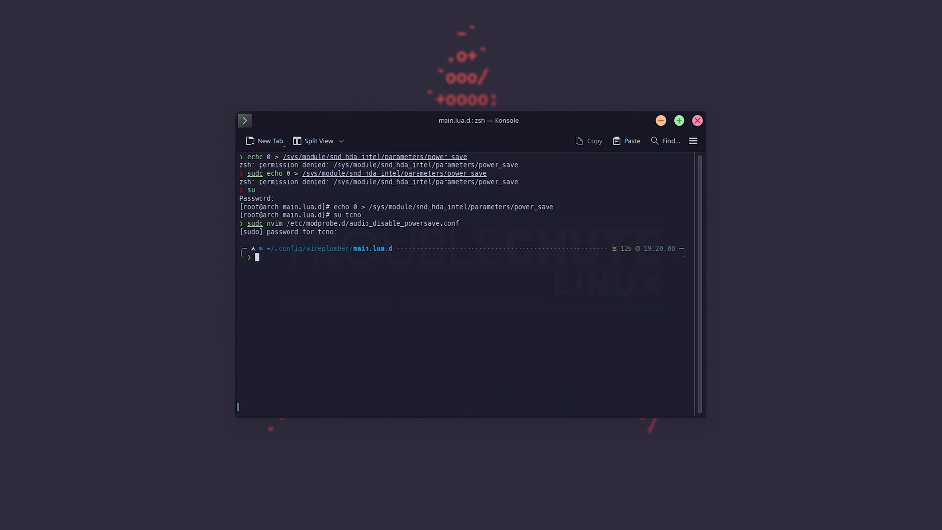
# - Type the query pactl info | grep "Server at the prompt
pyautogui.write('pactl info |')
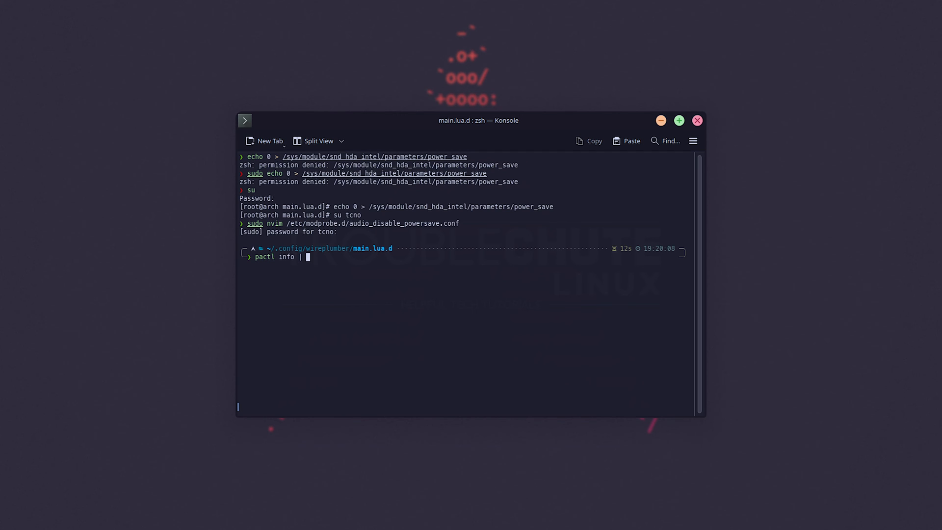
pyautogui.write('grep "Server')
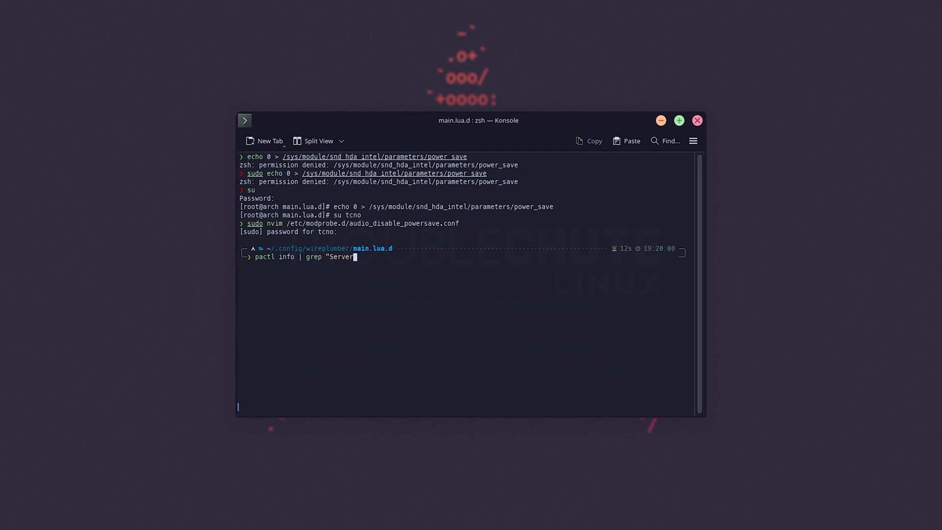